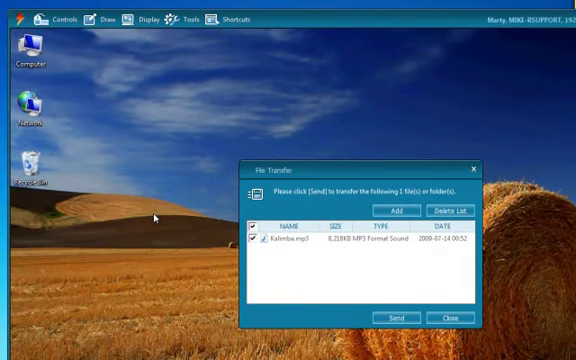
# Send the MP3 sound file, accept it on the remote computer and confirm the completed transfer.
pyautogui.click(452, 316)
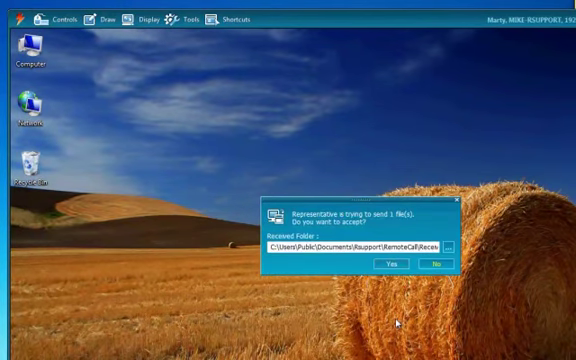
pyautogui.click(432, 264)
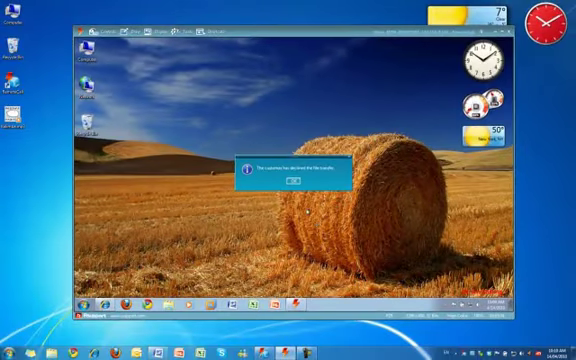
pyautogui.click(292, 178)
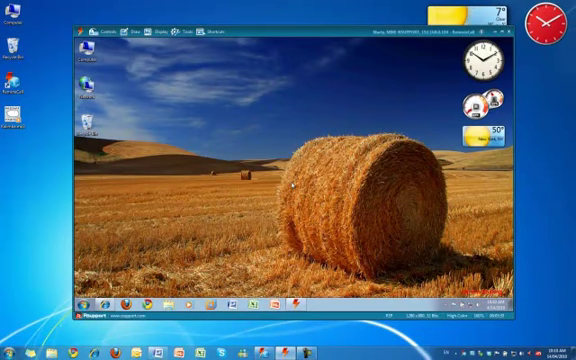